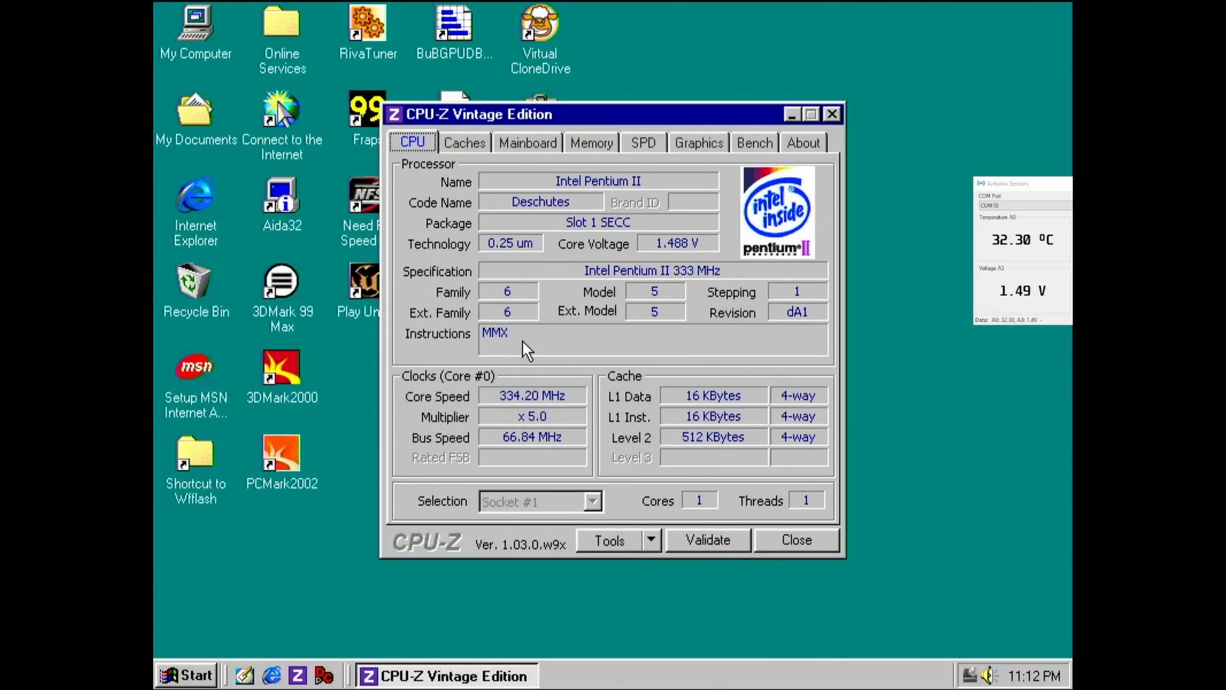
# View the Pentium II 333 benchmark scores in CPU-Z, then start PCMark2002's CPU Jpeg Decoding test.
pyautogui.click(753, 142)
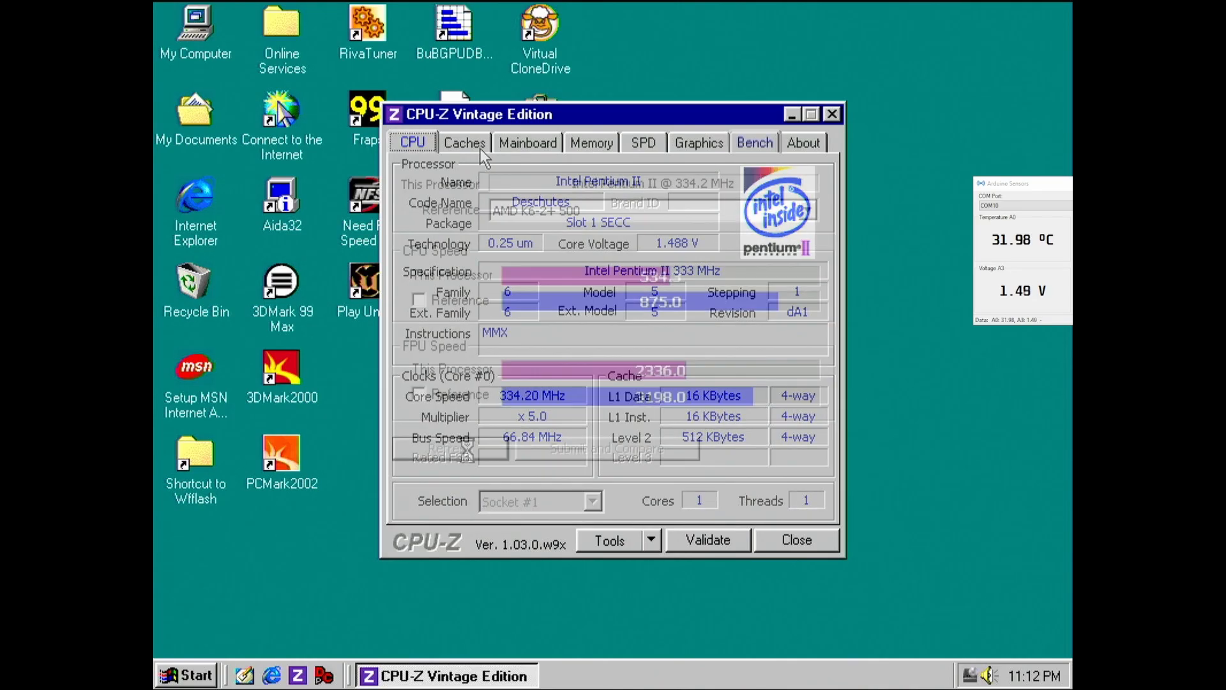
pyautogui.click(752, 142)
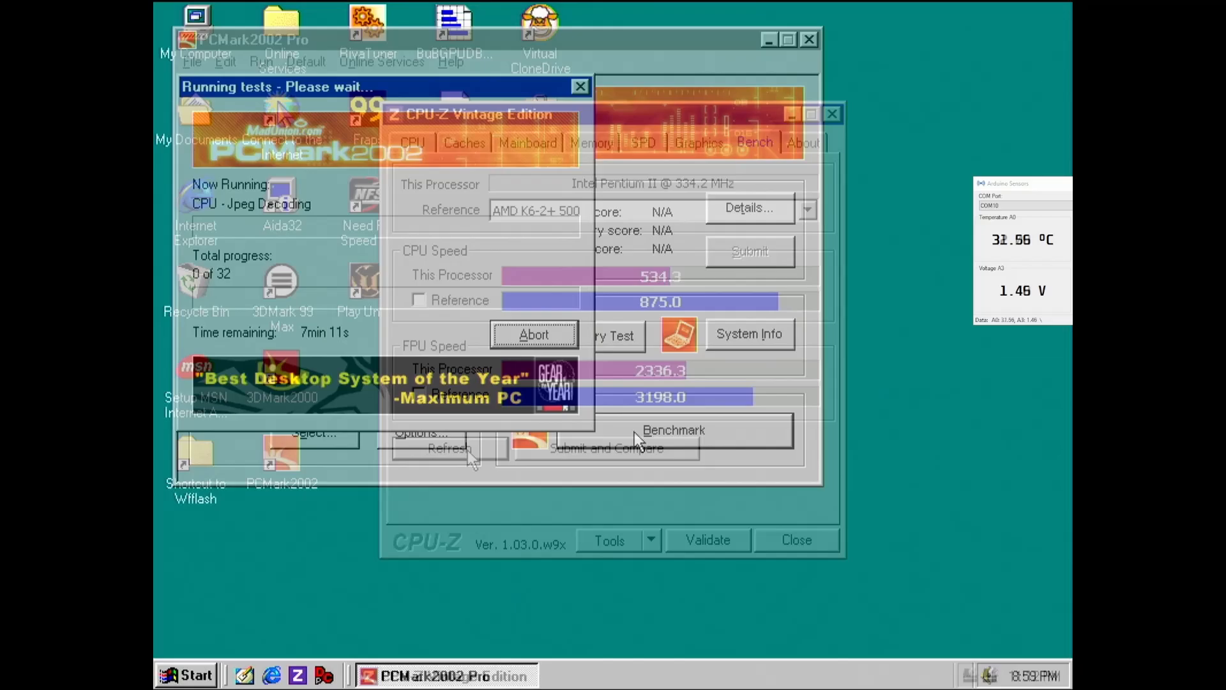
pyautogui.click(831, 115)
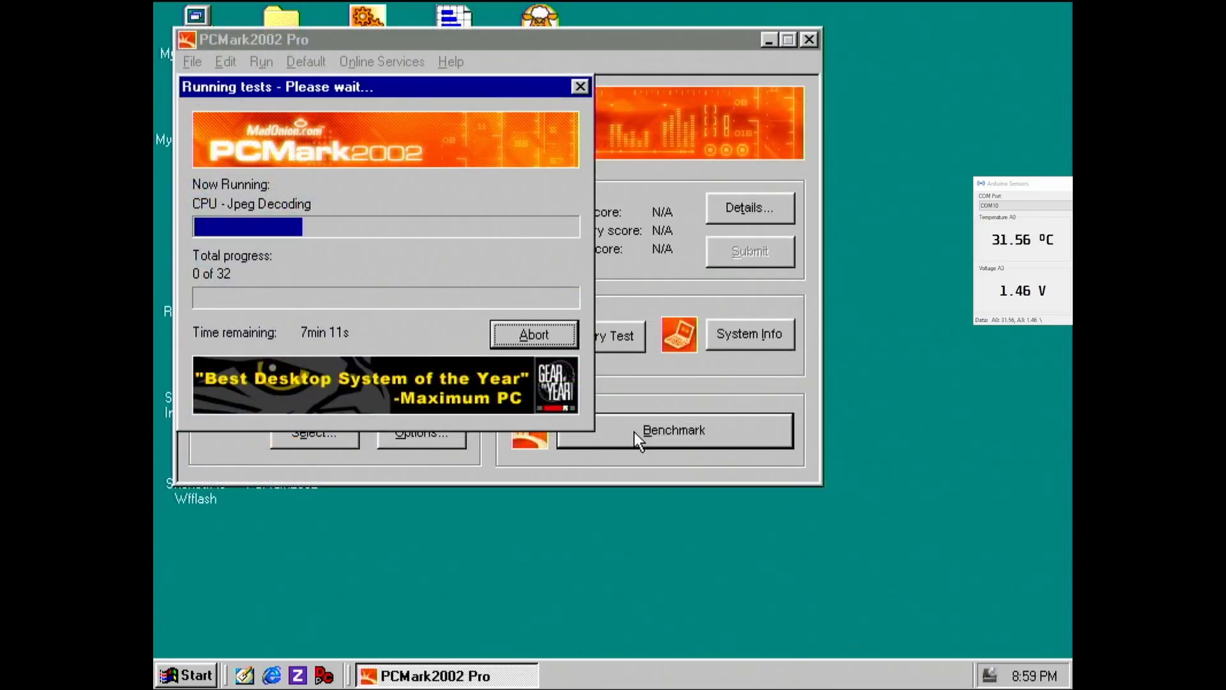